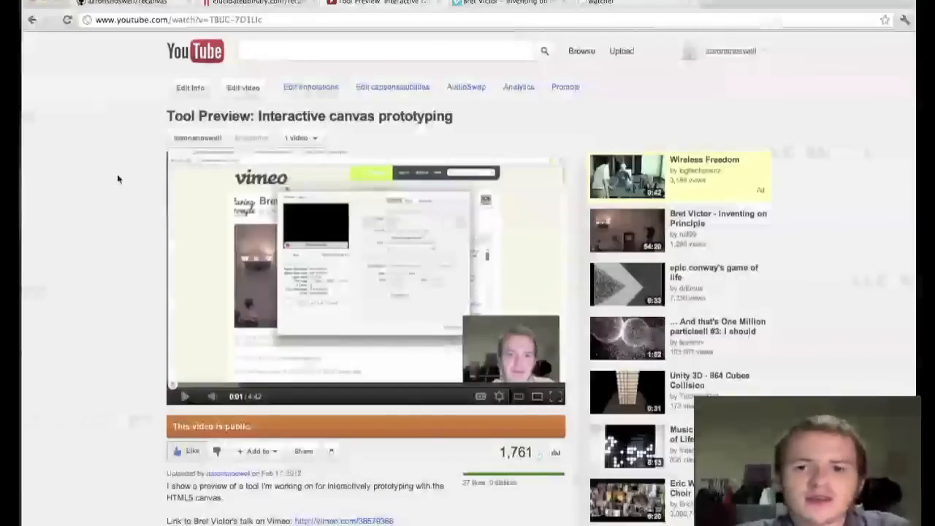
Step: Scroll down through the current GitHub page before moving to the repository
scroll(down, 3)
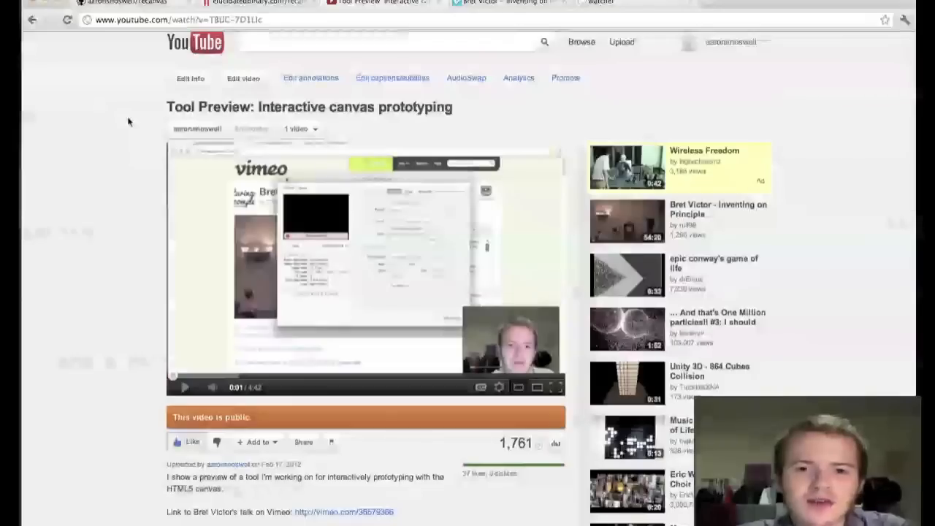
scroll(down, 3)
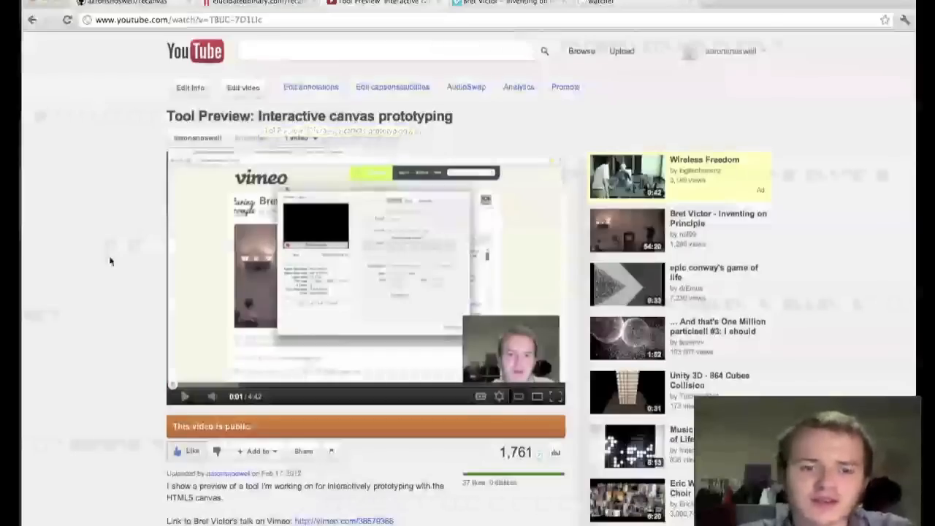
scroll(down, 3)
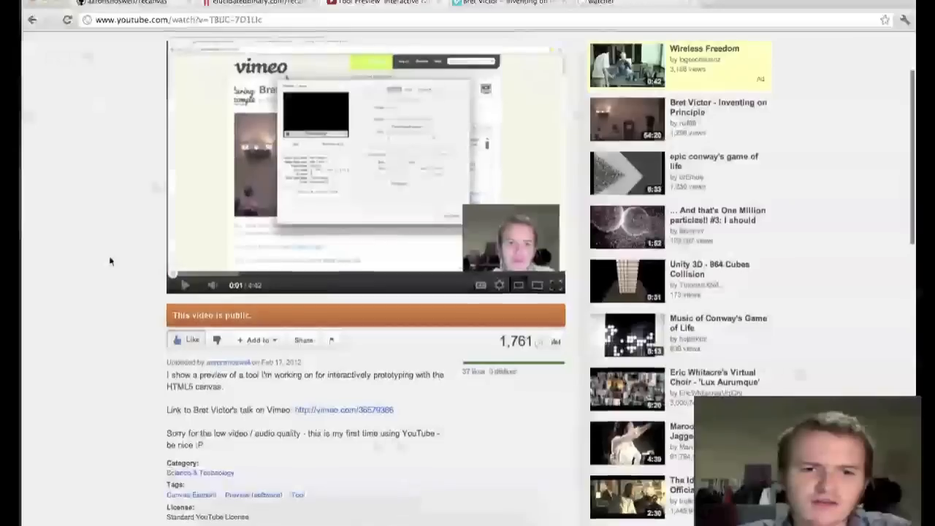
scroll(down, 3)
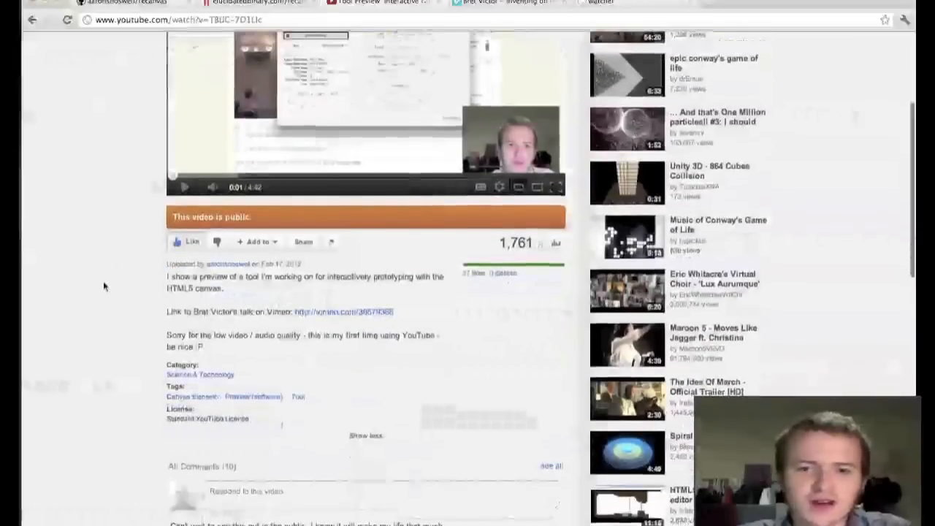
scroll(down, 3)
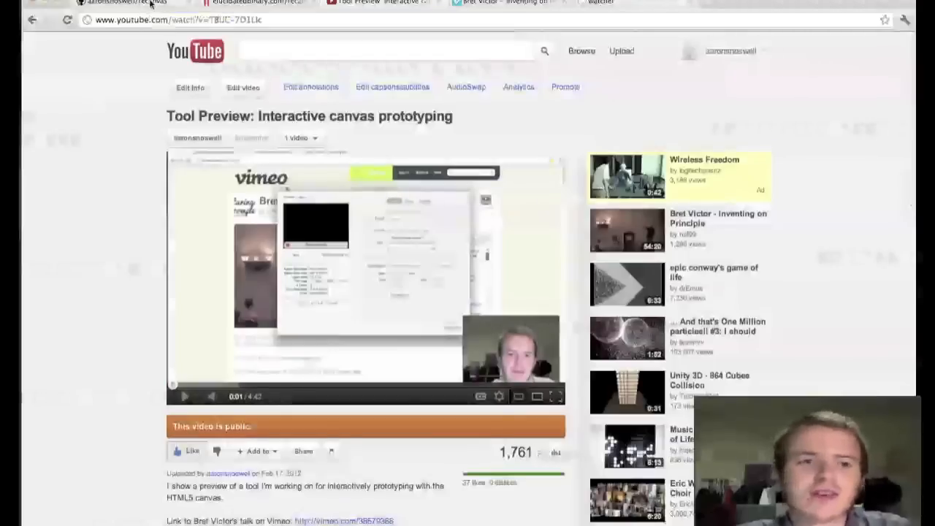
Step: Switch to the recanvas repository page and scroll to its README feature list
click(125, 3)
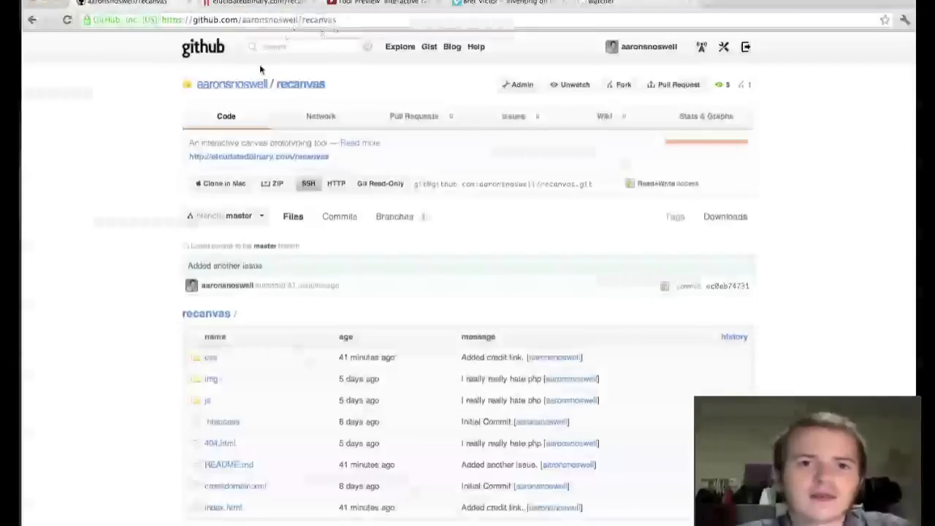
mouse_move(176, 182)
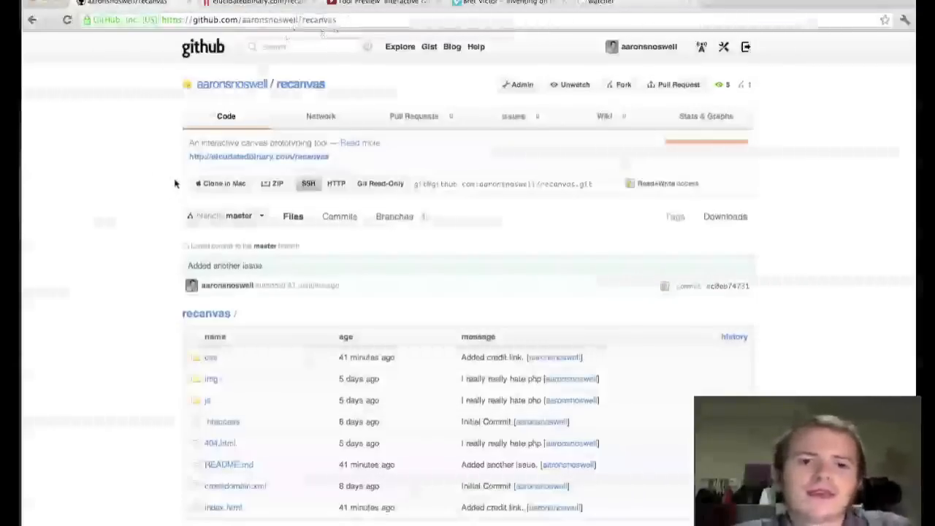
scroll(down, 3)
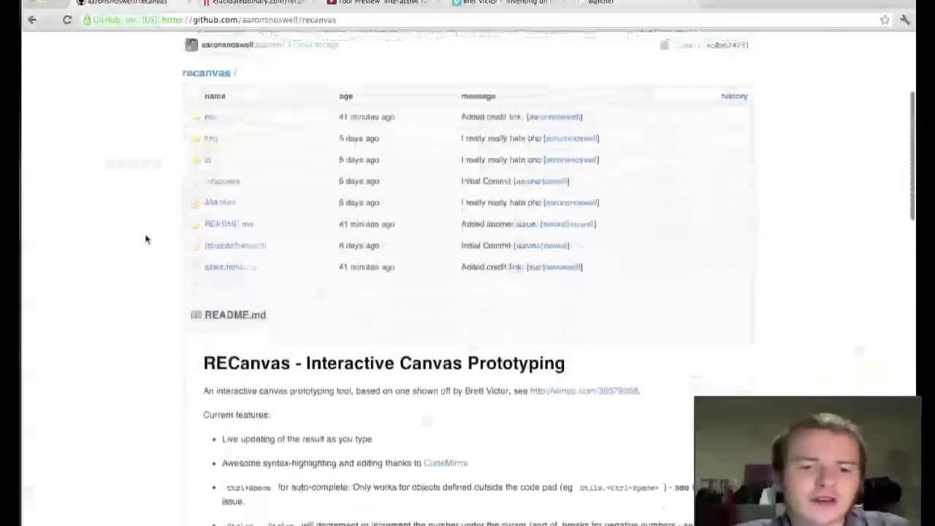
scroll(down, 3)
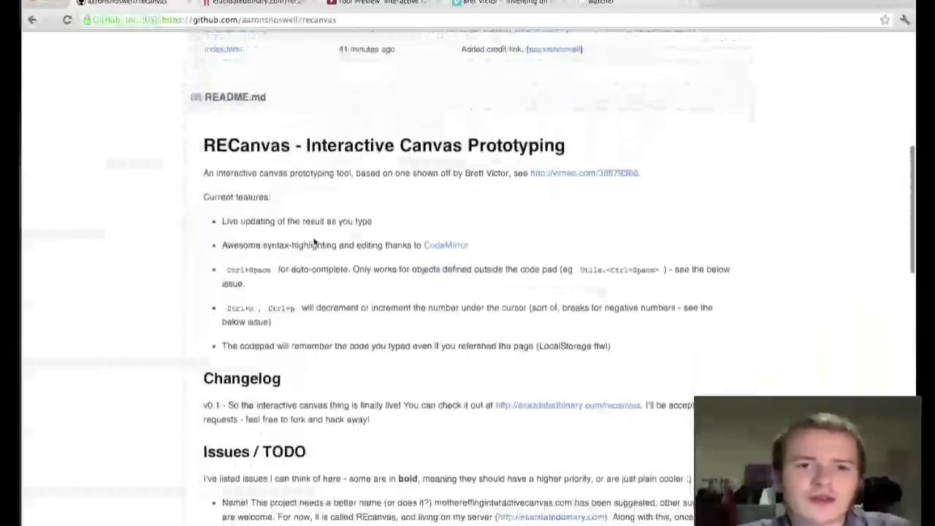
scroll(down, 3)
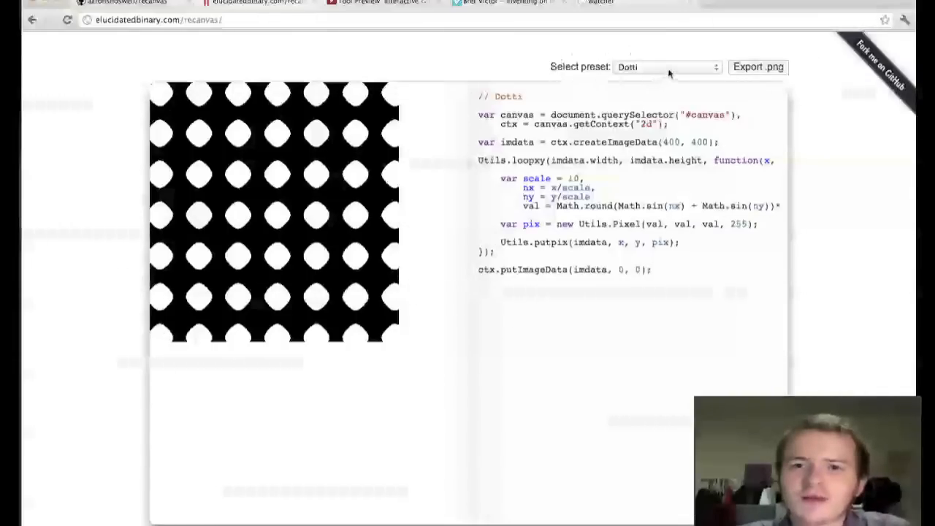
Step: Load the Checkerboard preset, then the Odd Texture preset from the Select preset list
click(665, 67)
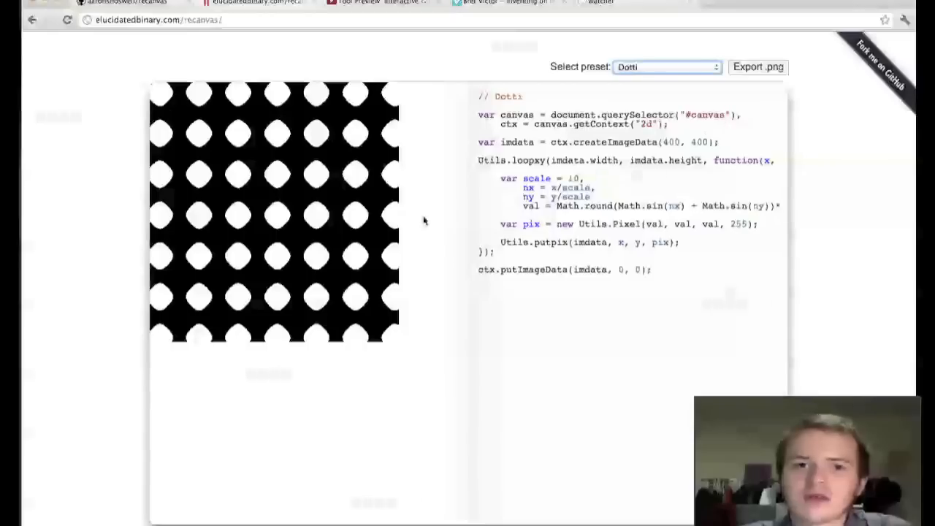
click(664, 68)
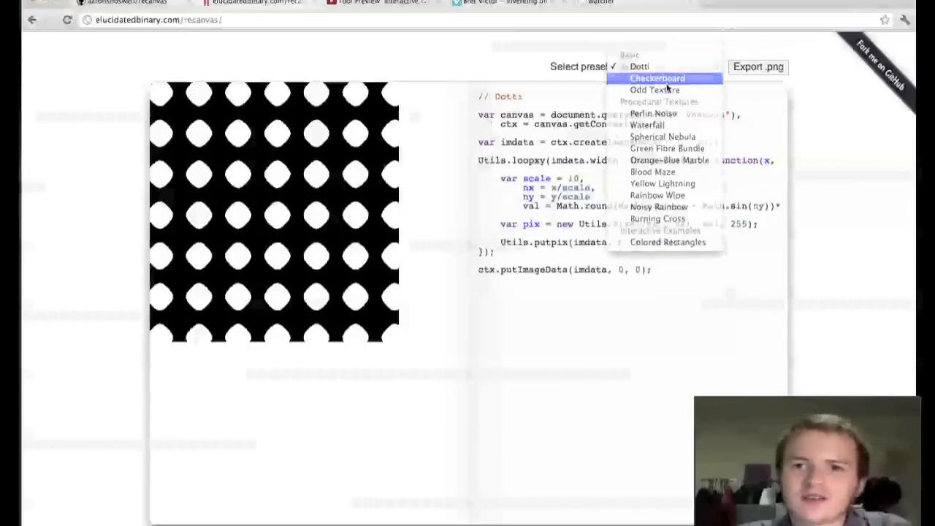
click(657, 67)
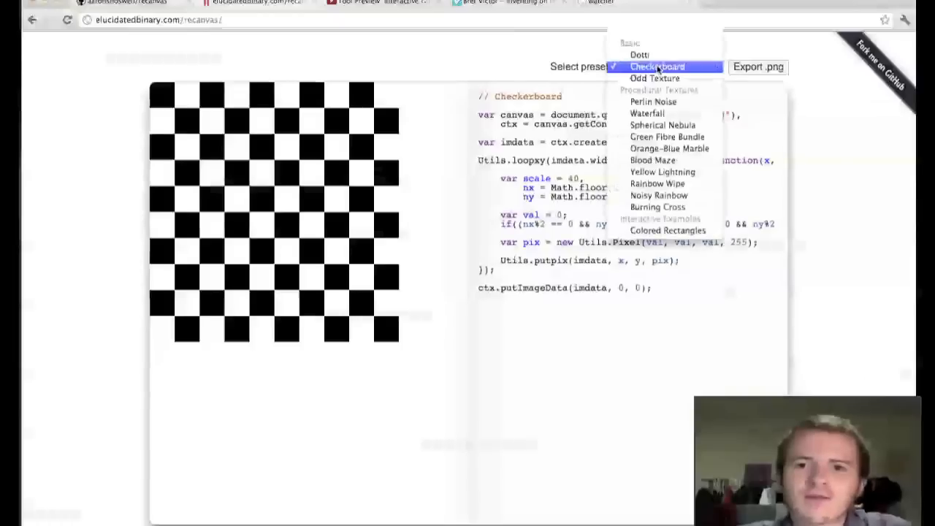
click(655, 79)
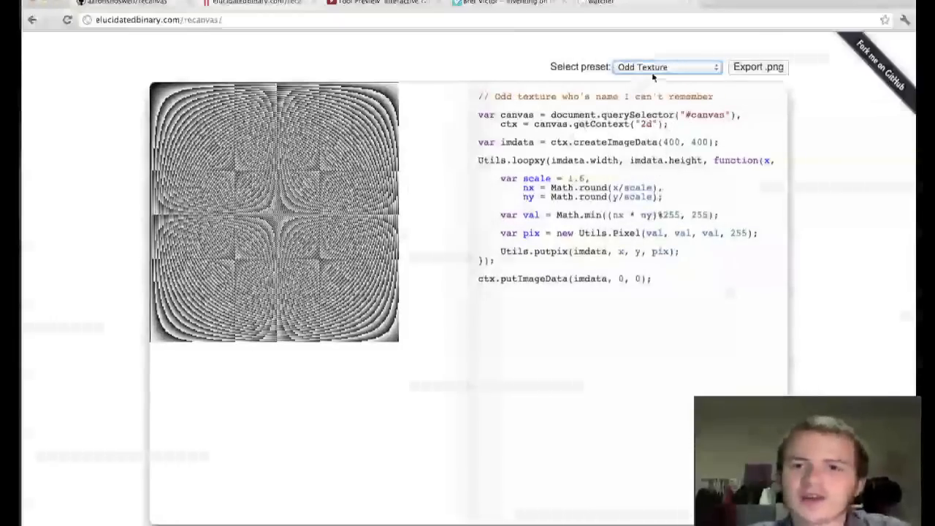
Step: Reopen the preset list and keep Odd Texture rendering its swirling grey pattern
click(665, 68)
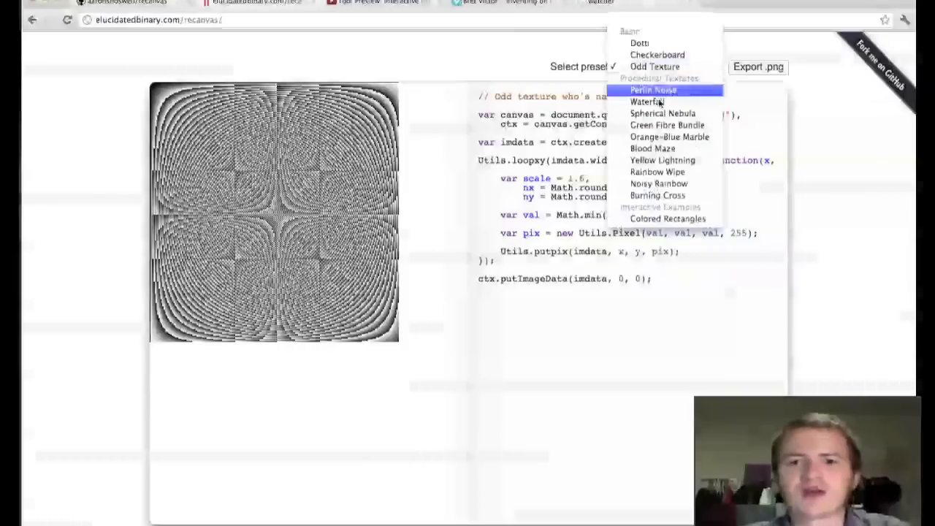
mouse_move(663, 114)
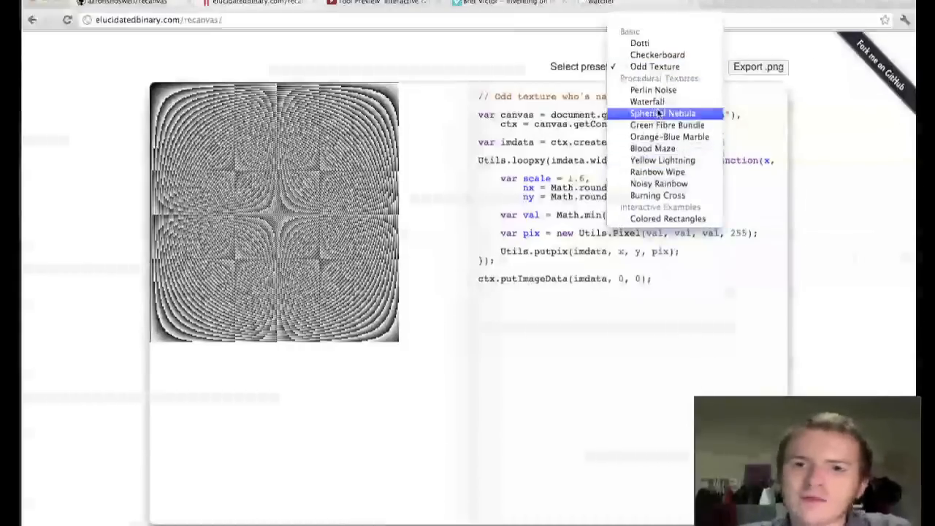
click(655, 68)
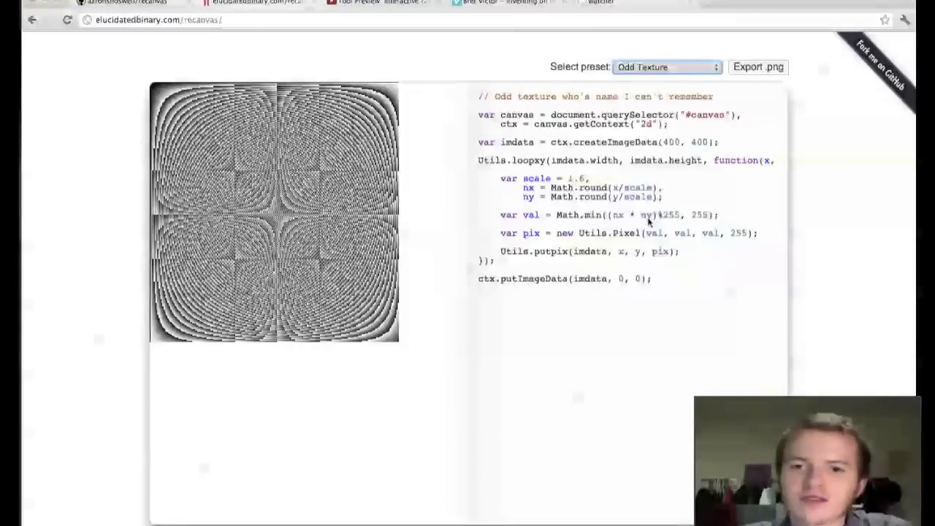
click(666, 67)
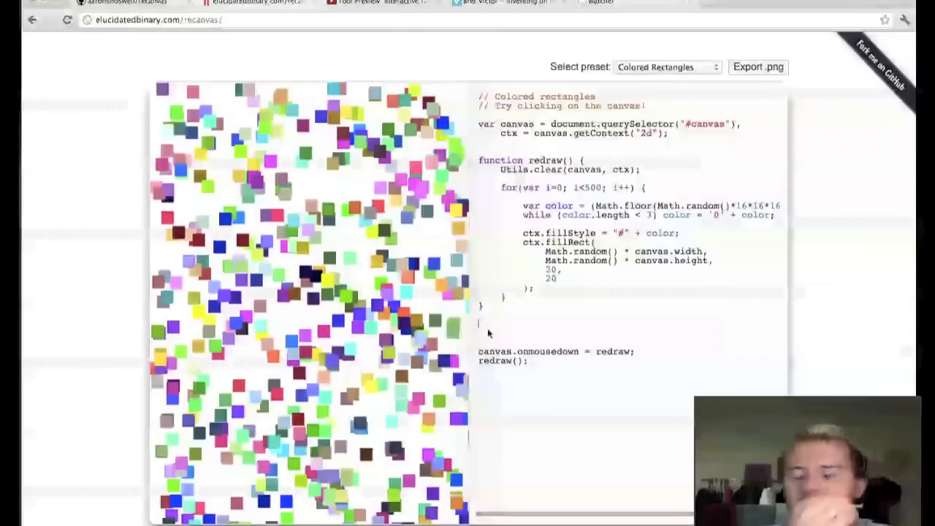
Step: Add a Utils. line below redraw to show autocomplete suggestions like Pixel, loopxy, getpix, lerp
text(Util)
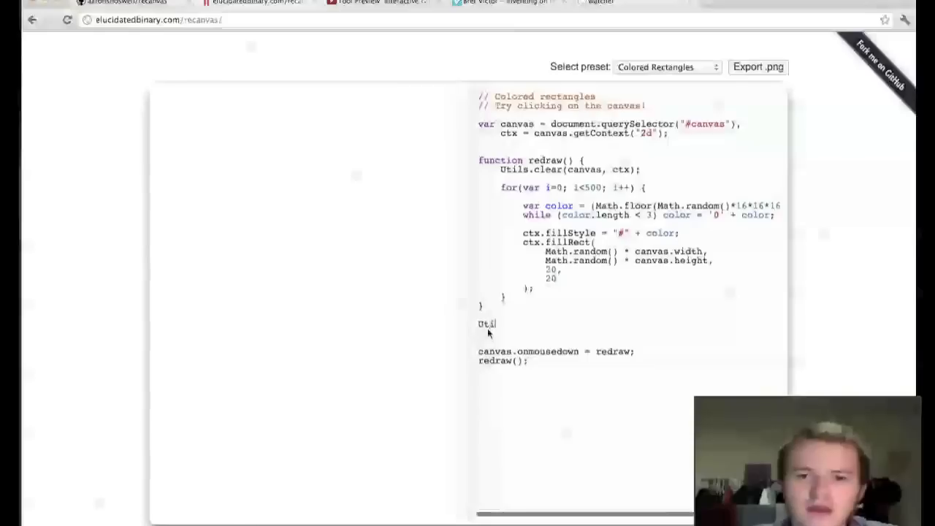
text(s.)
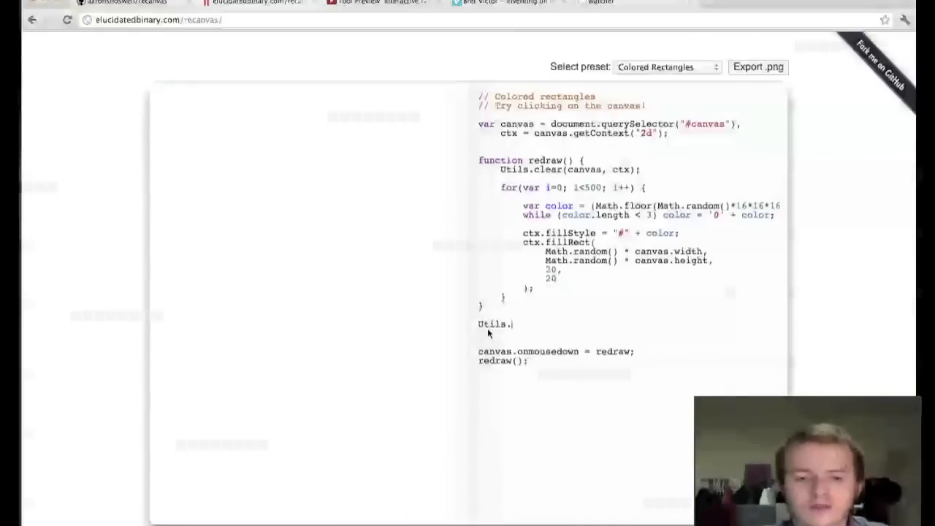
text(.)
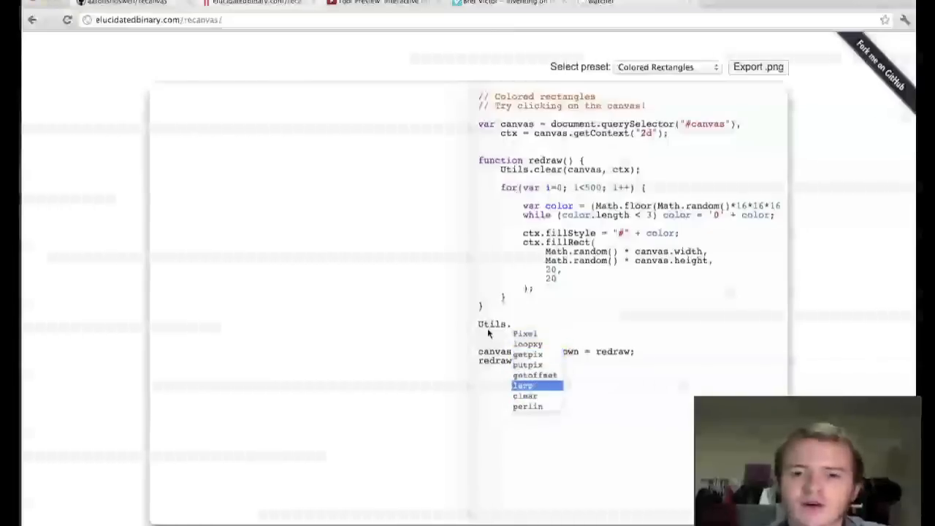
click(525, 333)
text(2)
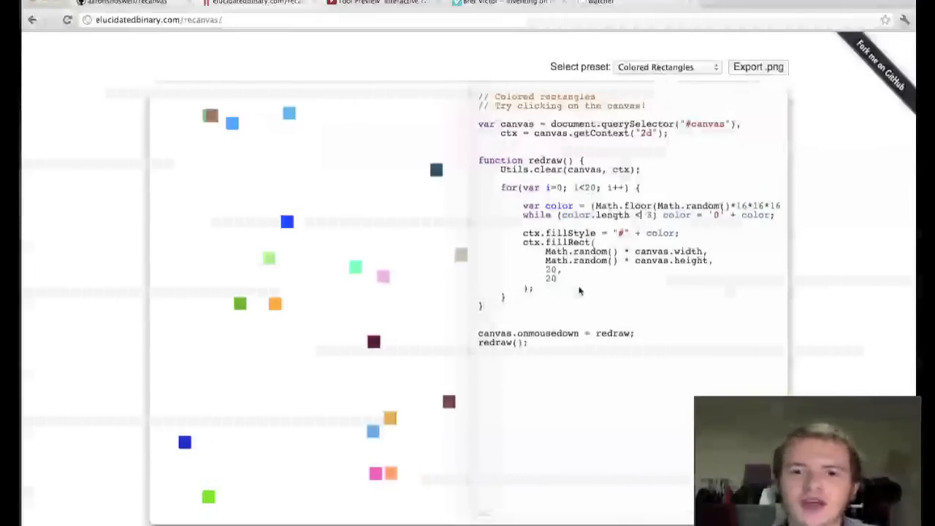
Step: Enter stray characters 'sdfsdf' and 'sdf' into the code to test error handling
text(sdfsdf)
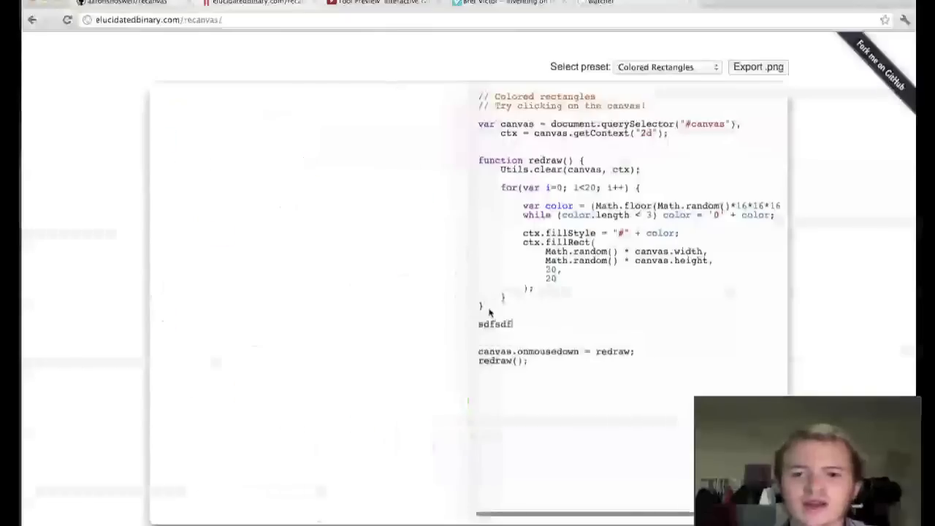
text(sdf)
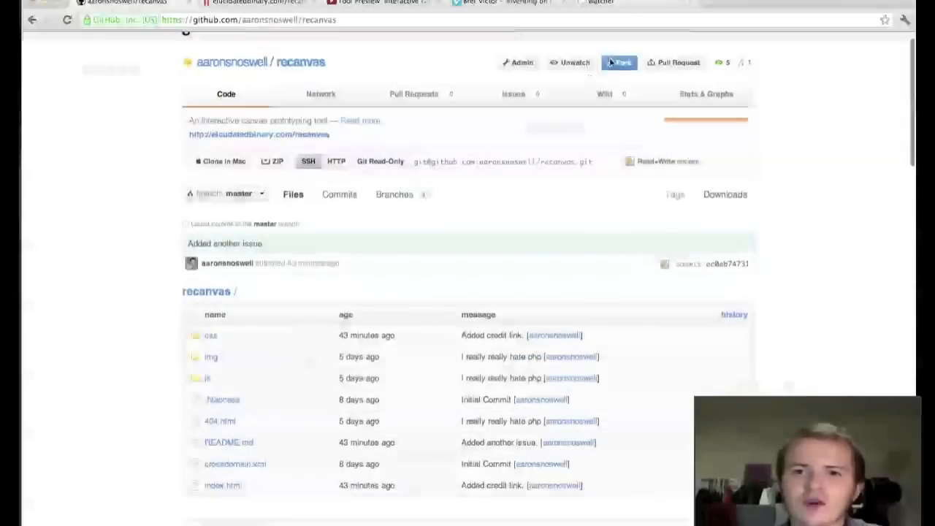
Step: Scroll through the README's changelog and Issues / TODO list, then back up
scroll(down, 3)
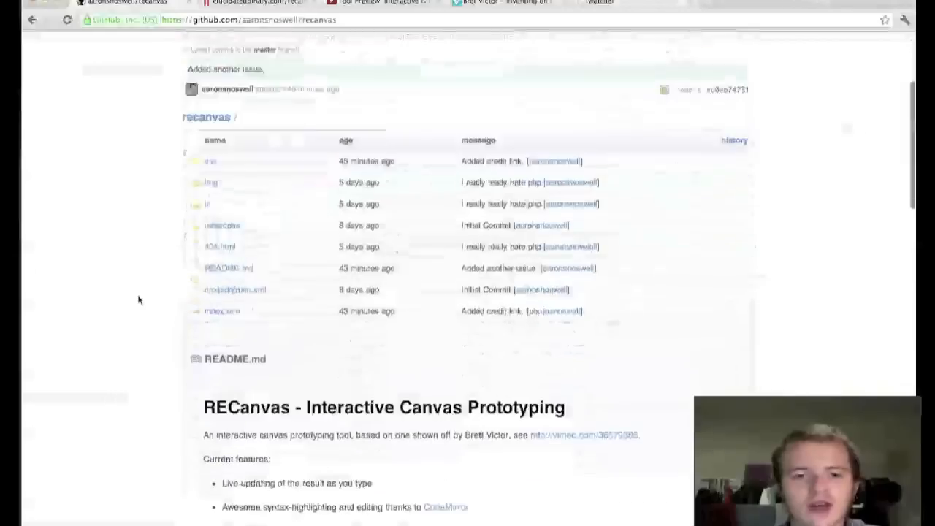
scroll(down, 3)
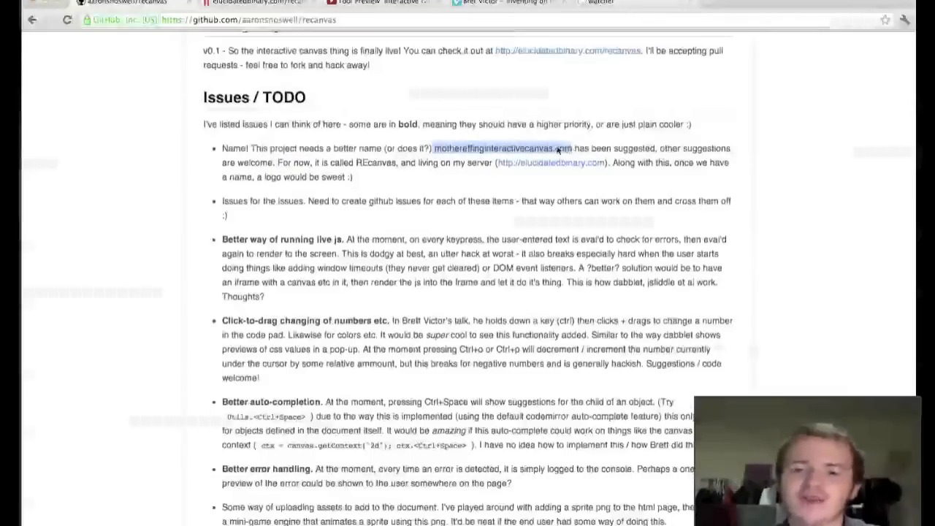
scroll(down, 3)
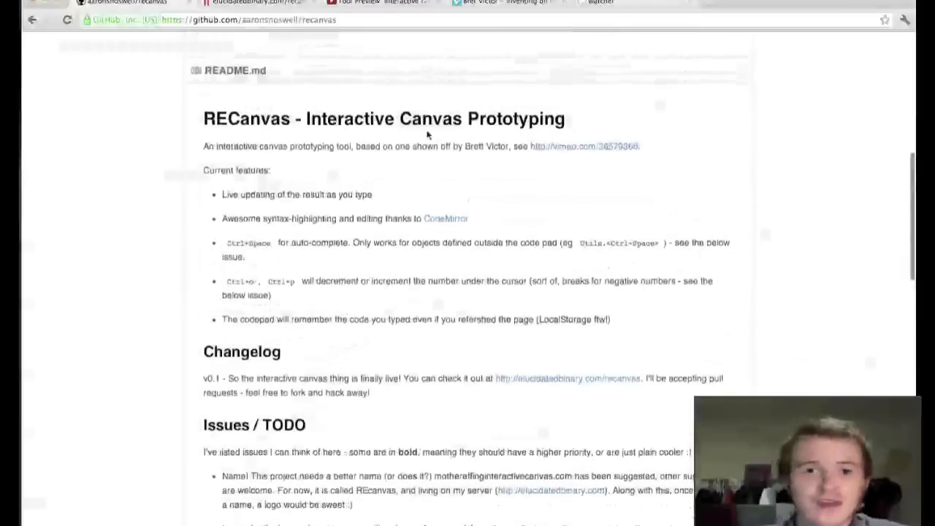
click(380, 3)
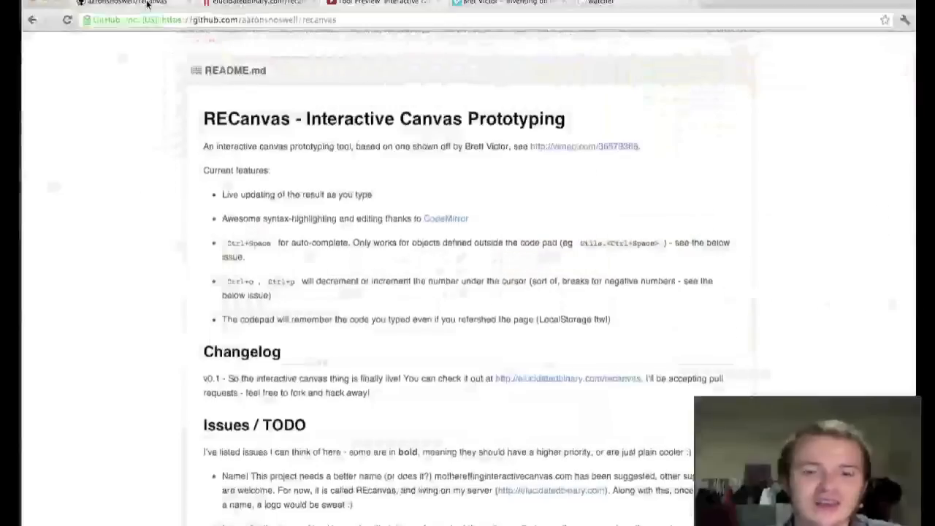
scroll(up, 3)
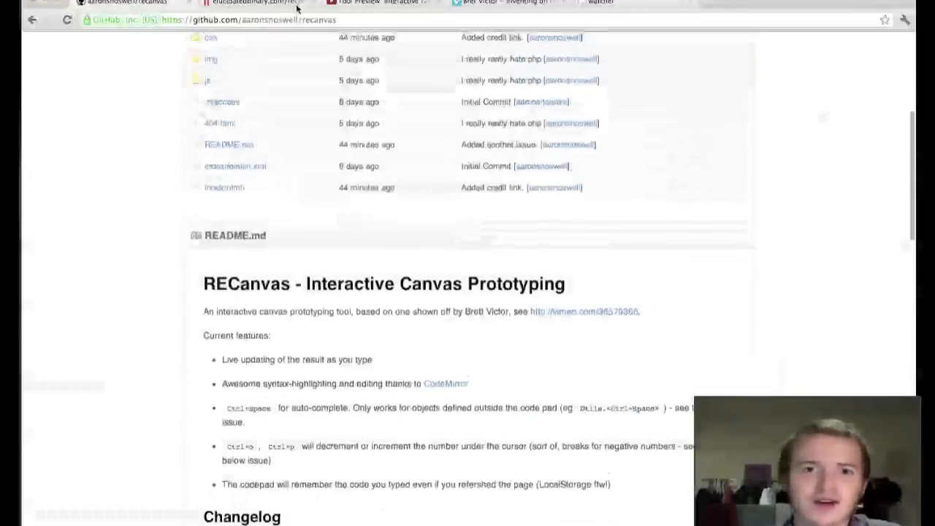